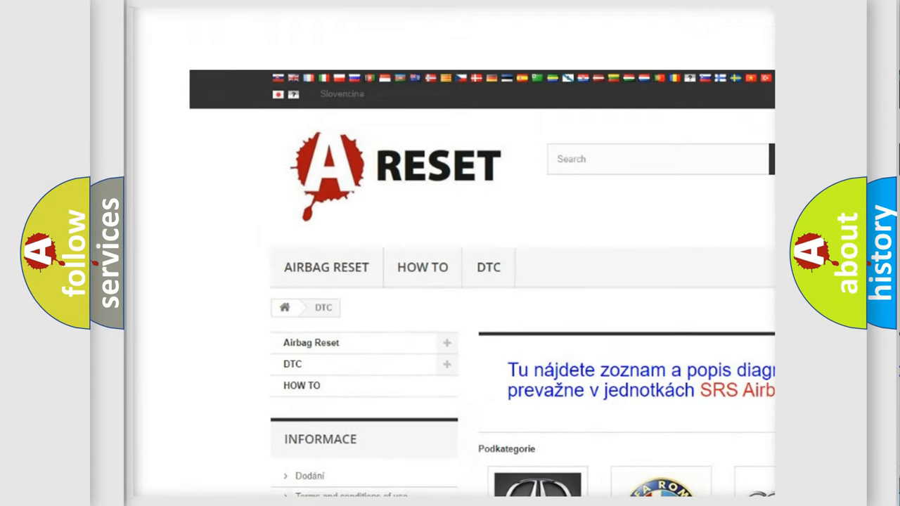
# Step: Show the Alfa Romeo DTC list and scroll through its diagnostic trouble codes
pyautogui.scroll(-3)
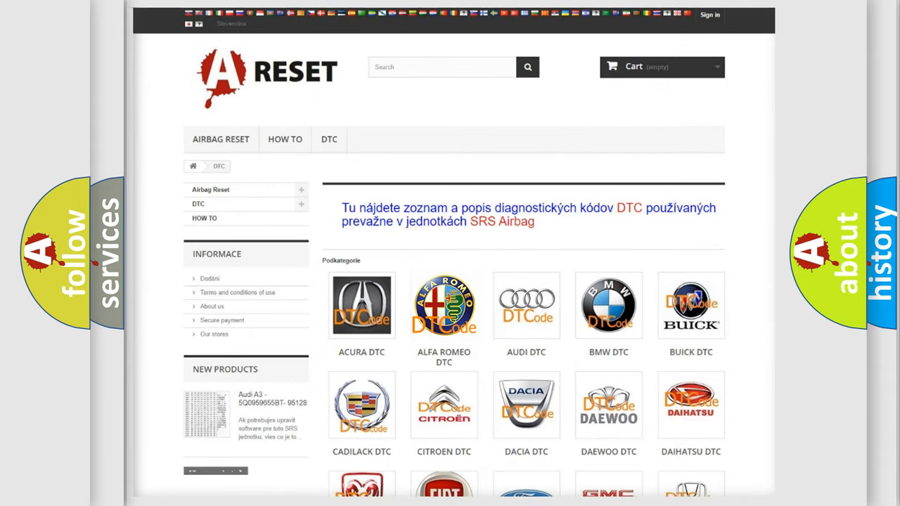
pyautogui.click(444, 305)
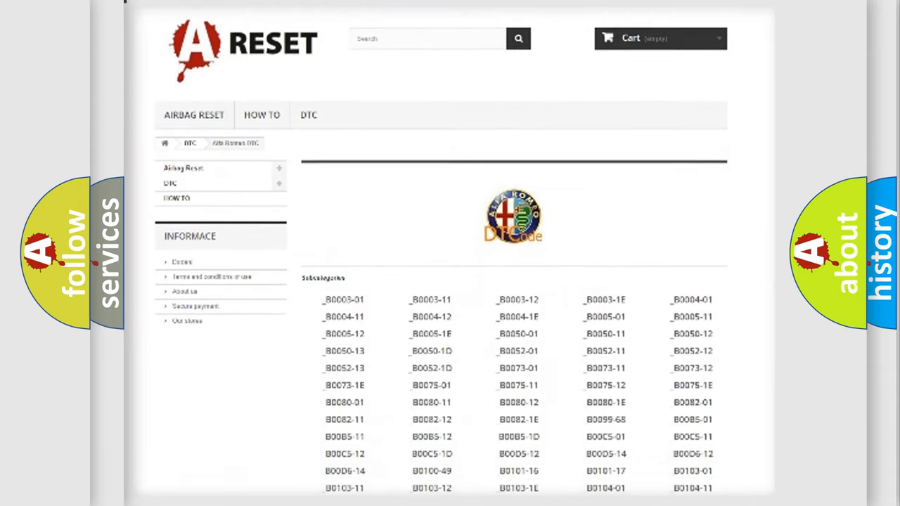
pyautogui.scroll(-3)
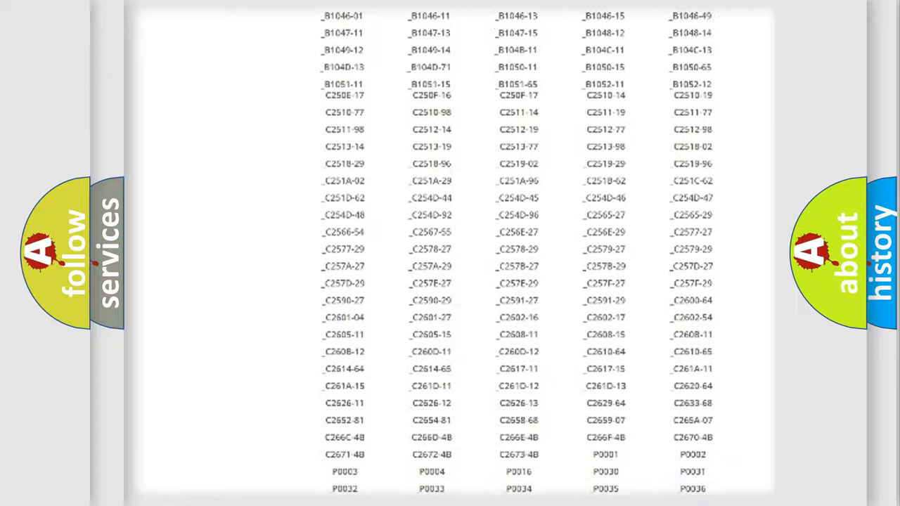